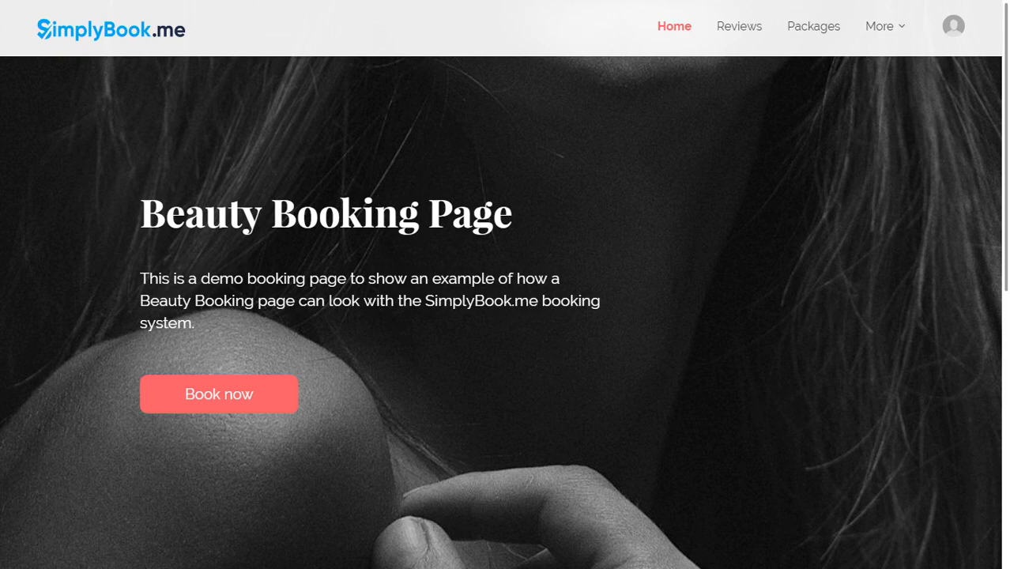
Step: Start a booking from the home page and briefly view the Nails service's Read more details
scroll("down", 3)
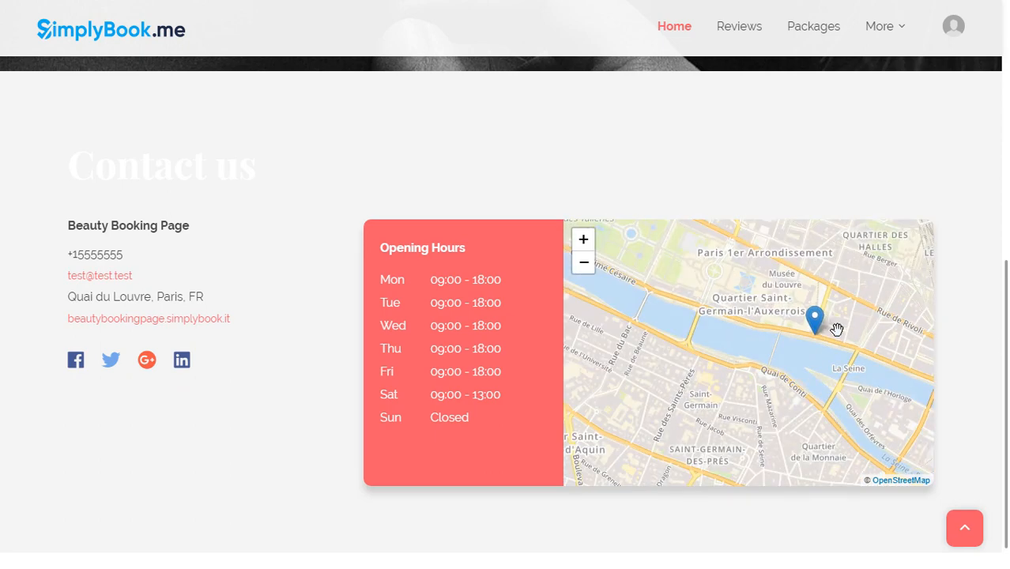
mouse_move(964, 345)
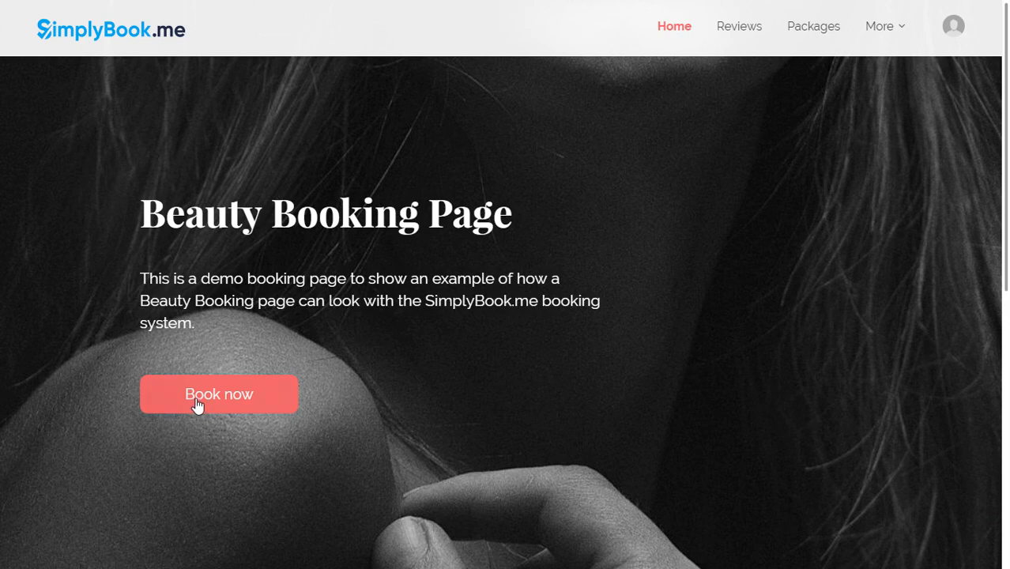
left_click(218, 393)
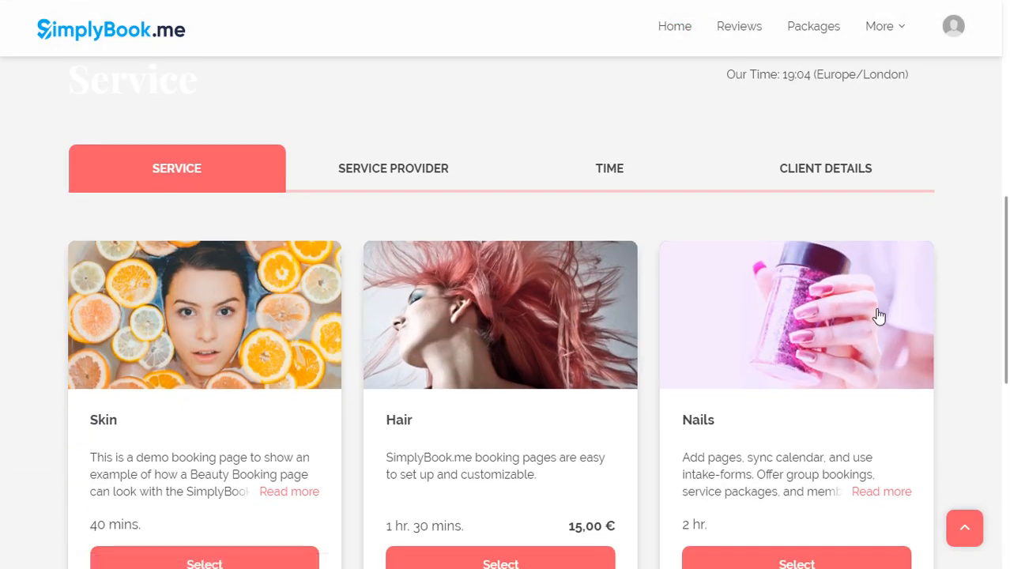
mouse_move(968, 339)
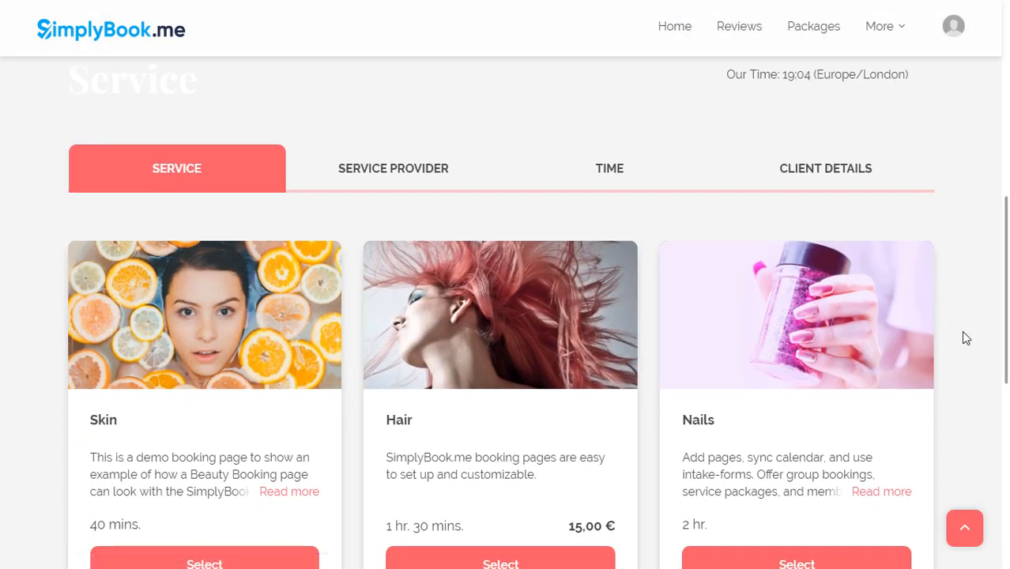
scroll("down", 3)
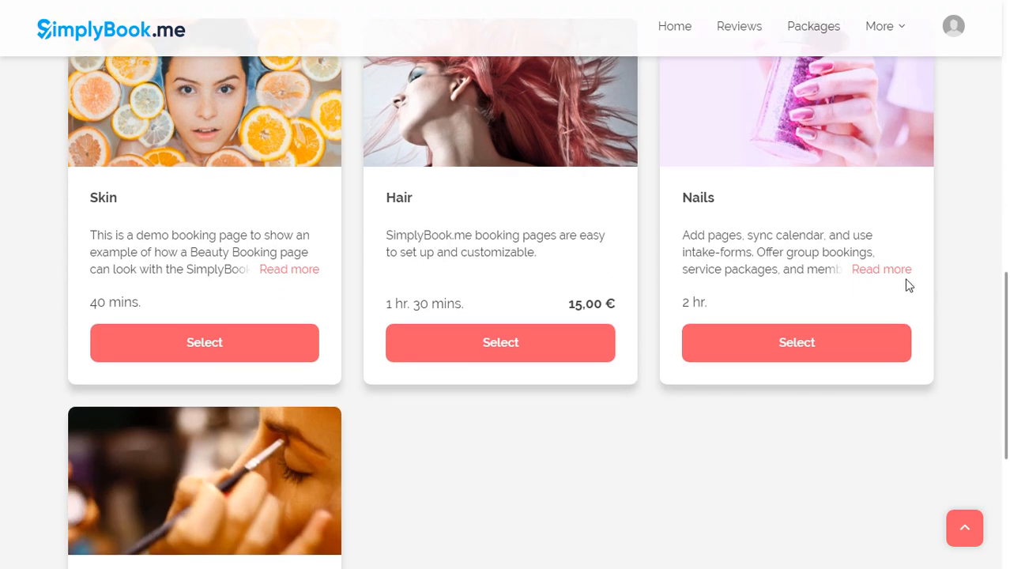
left_click(880, 269)
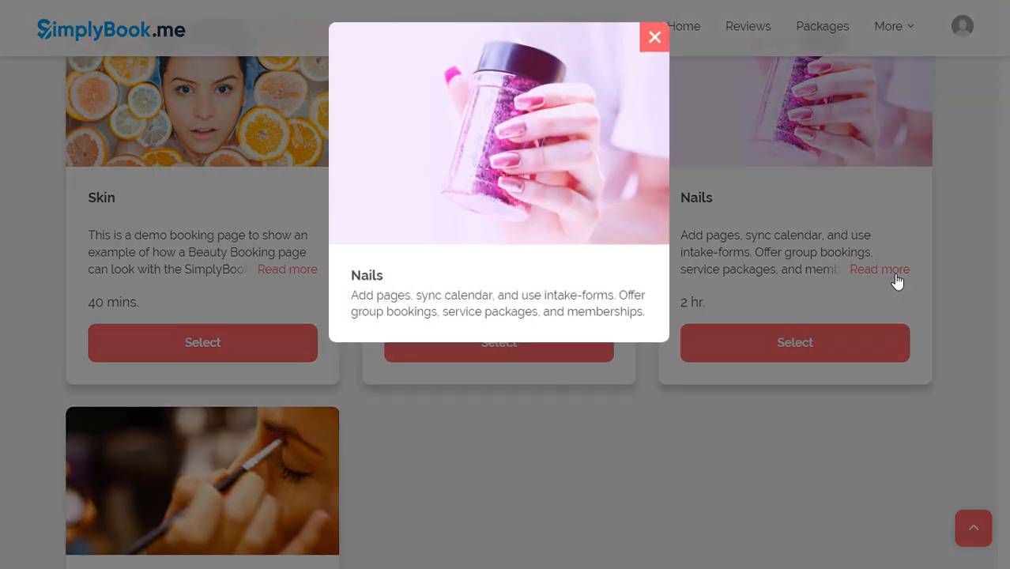
left_click(655, 38)
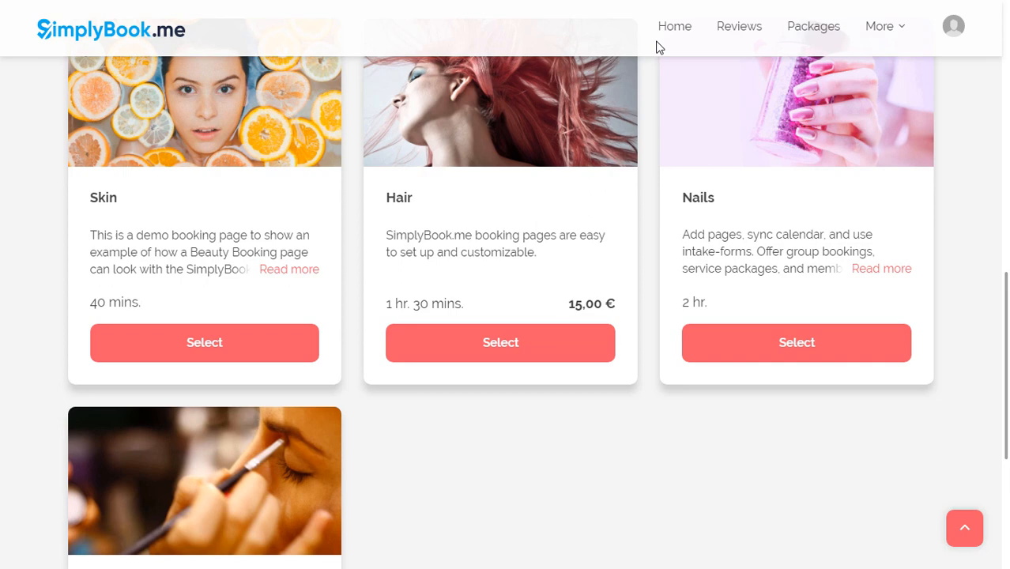
mouse_move(566, 348)
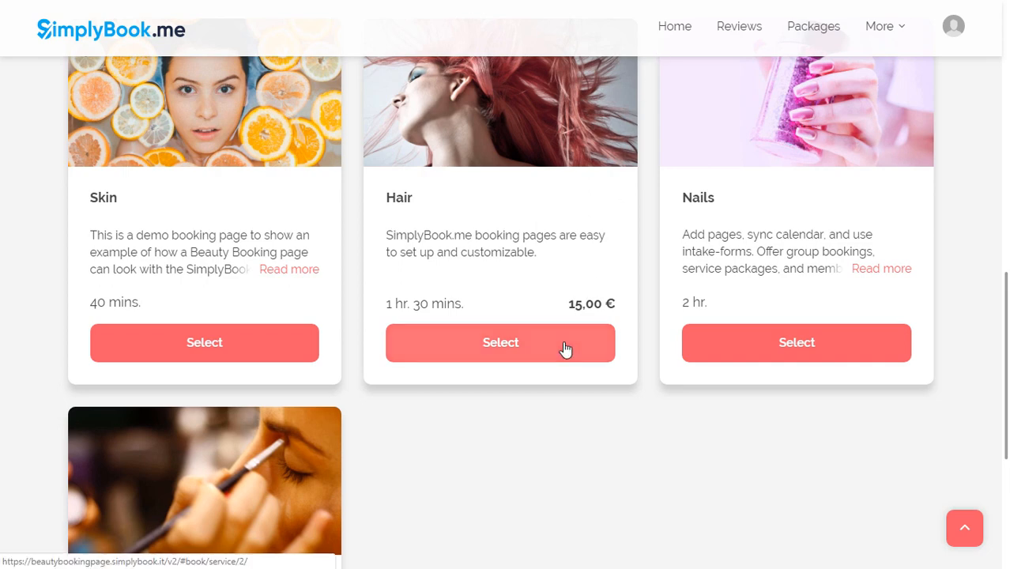
Step: Select the Hair service so the employee list (Sophia, Emma, Olivia, Ava) appears
left_click(499, 341)
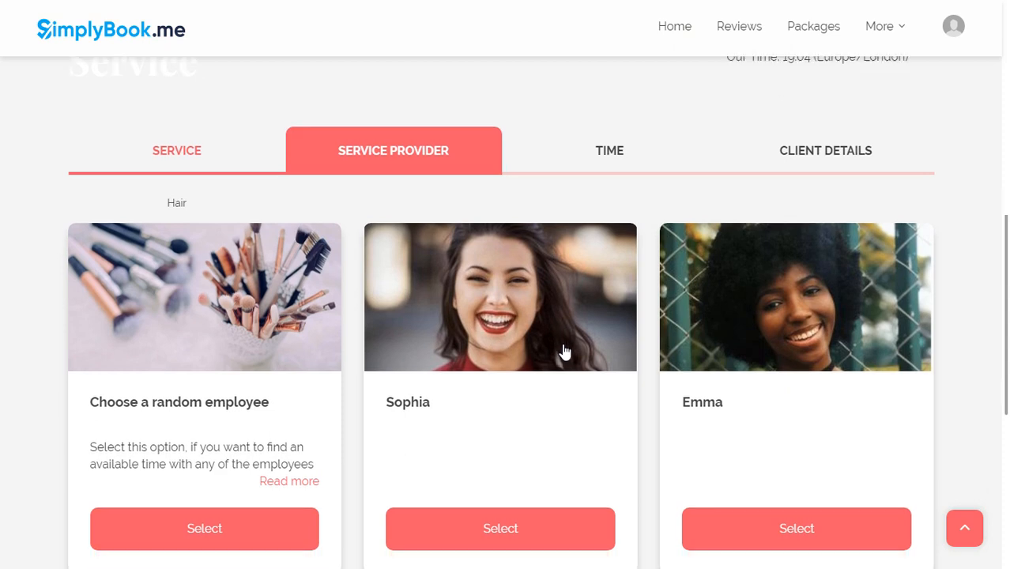
scroll("down", 3)
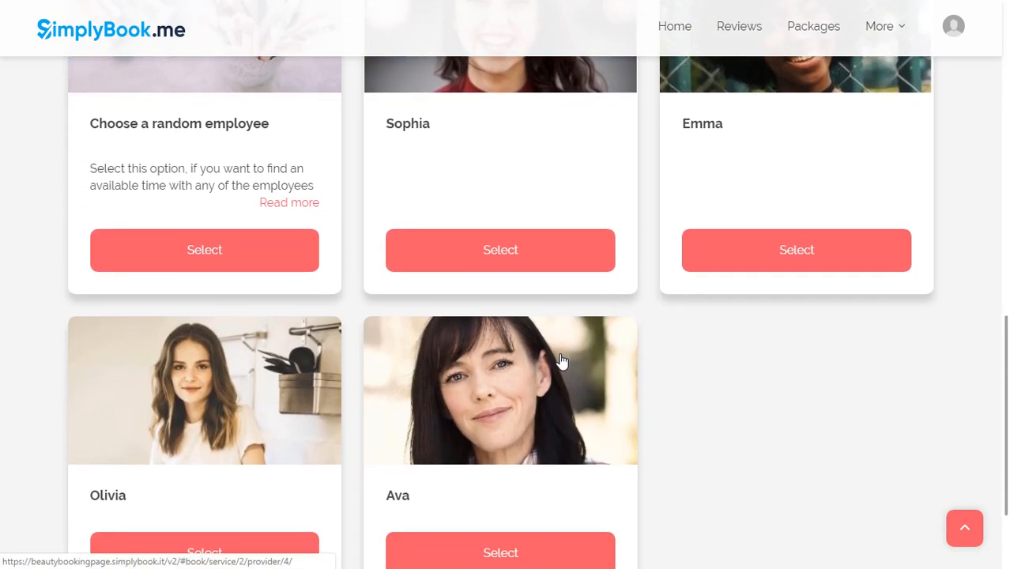
mouse_move(204, 250)
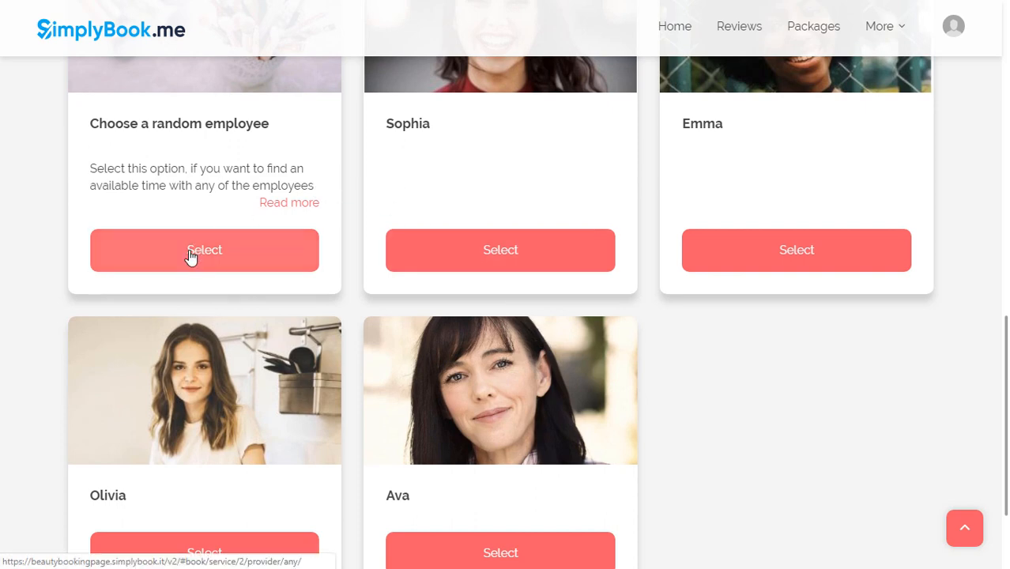
Step: Book with a random employee, take the 12:00 slot on Wed Feb 27, and start the client sign-in
left_click(203, 249)
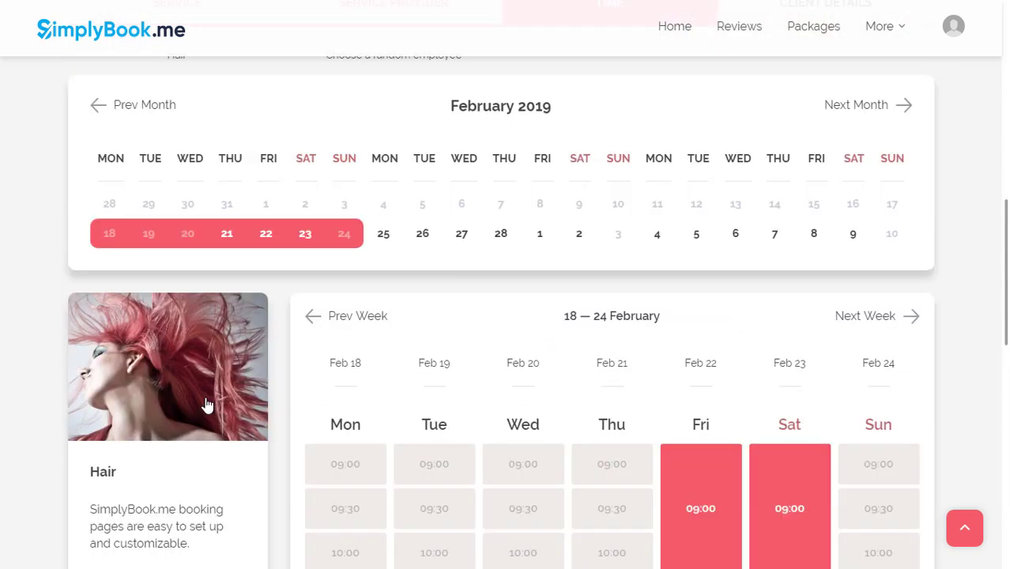
left_click(857, 105)
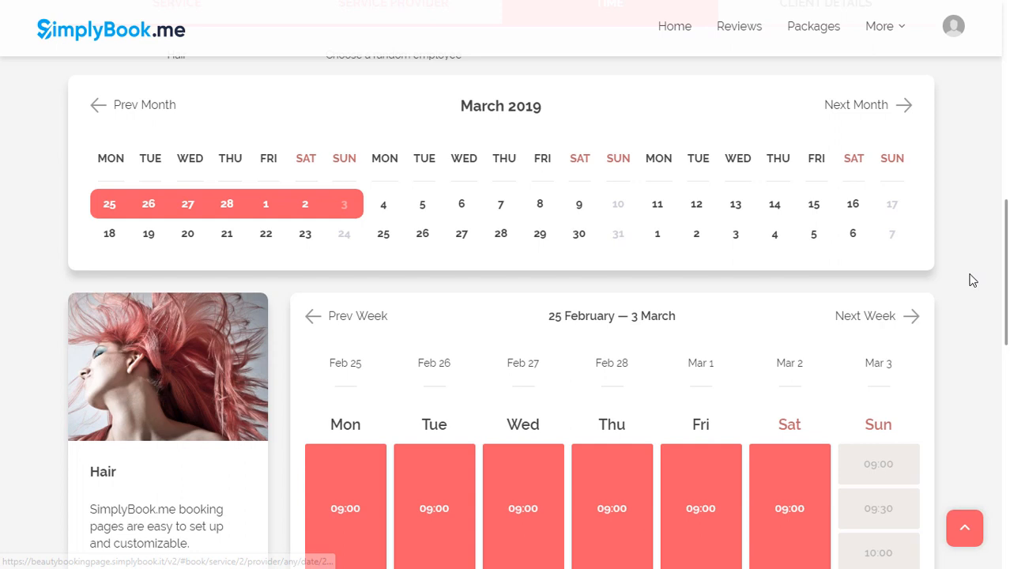
scroll("down", 3)
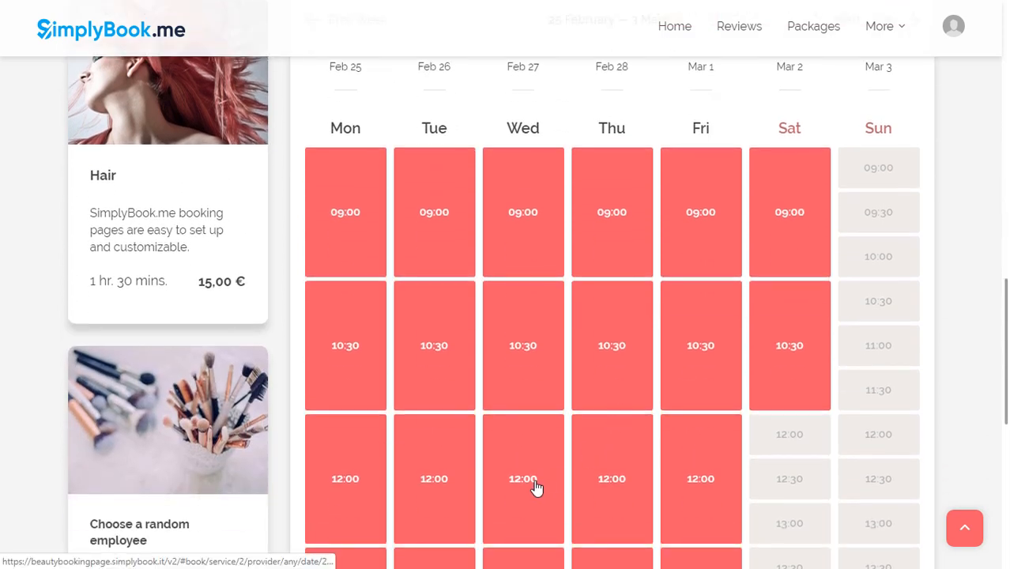
left_click(521, 477)
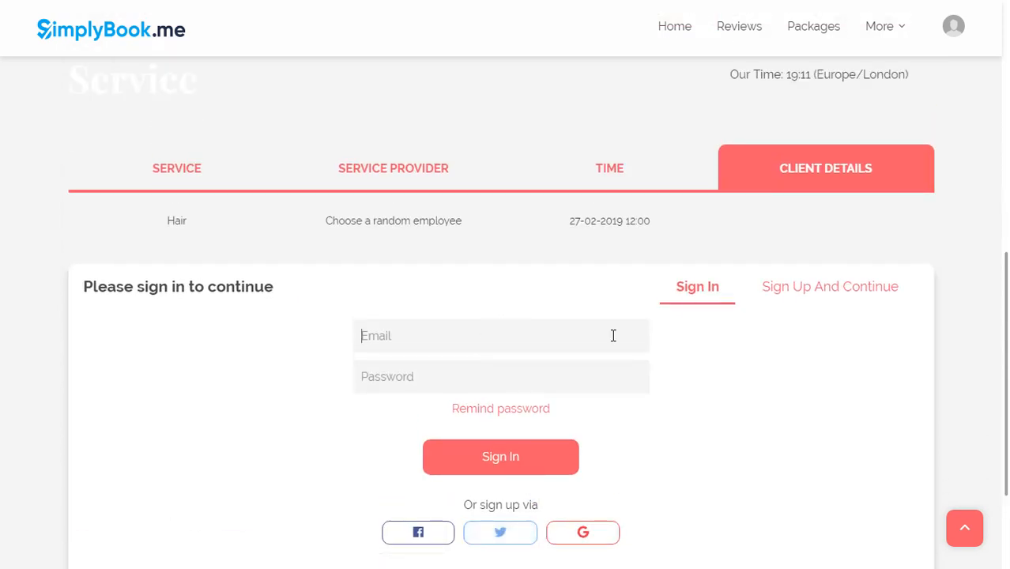
left_click(499, 457)
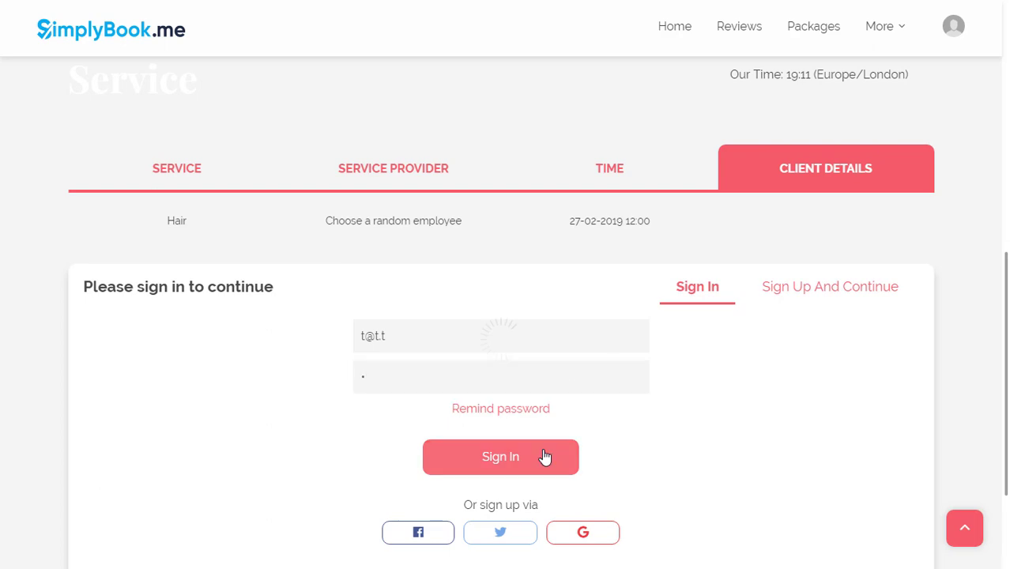
Step: Sign in as test, add Floatation tank and Tanning bed for a 50,00 € total, and choose Pay later
left_click(500, 457)
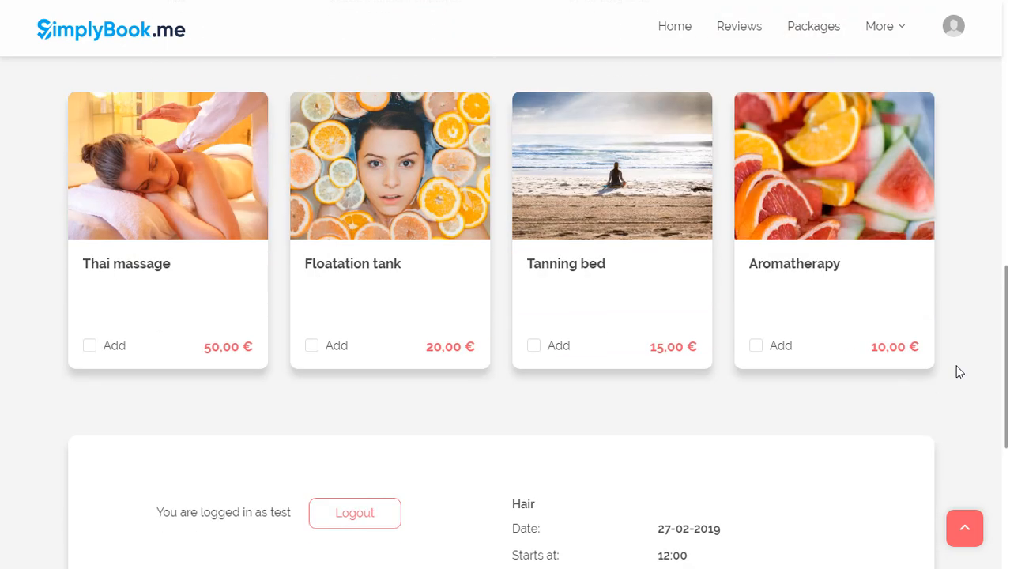
left_click(312, 345)
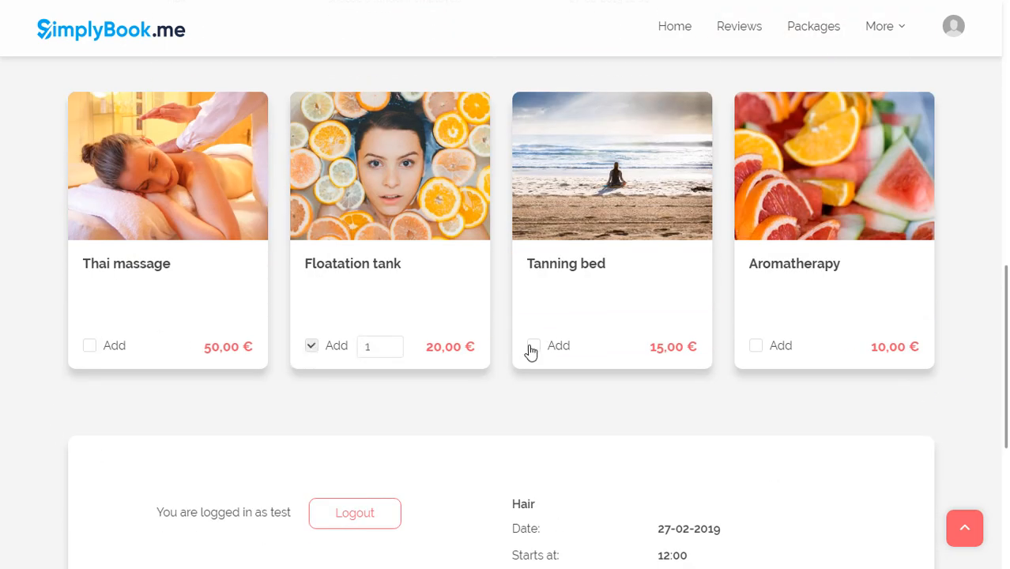
scroll("down", 3)
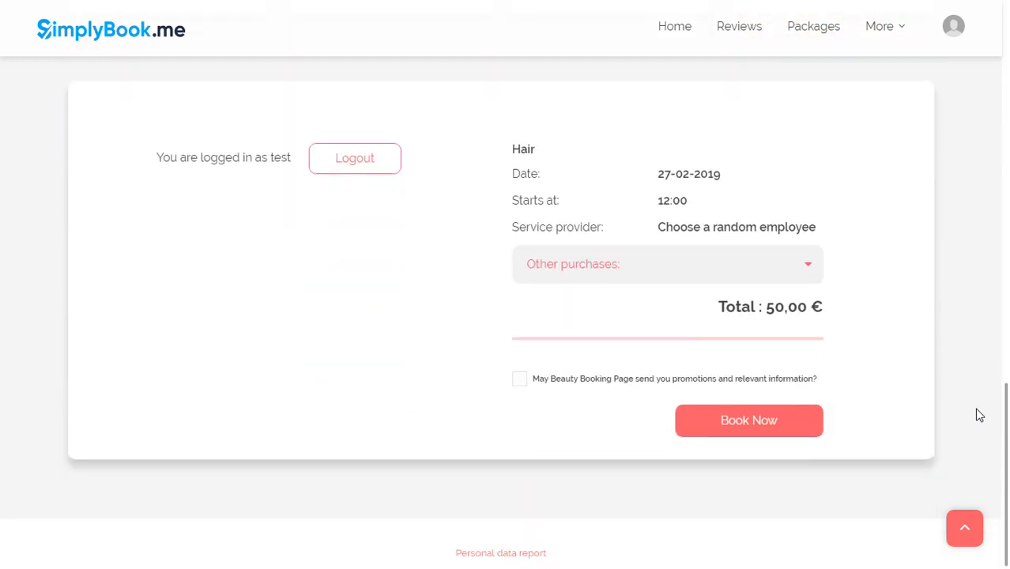
left_click(748, 420)
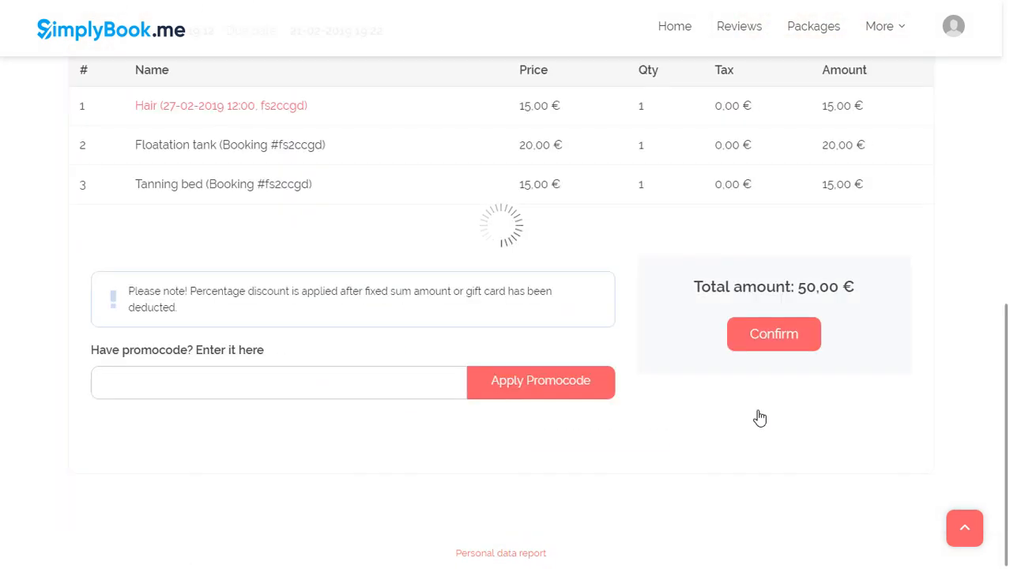
left_click(773, 333)
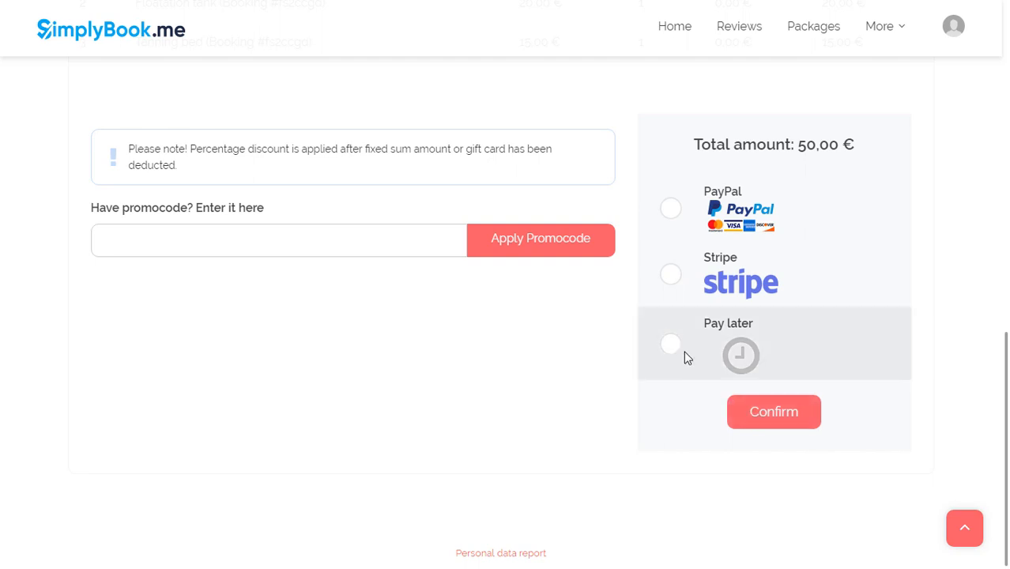
left_click(671, 344)
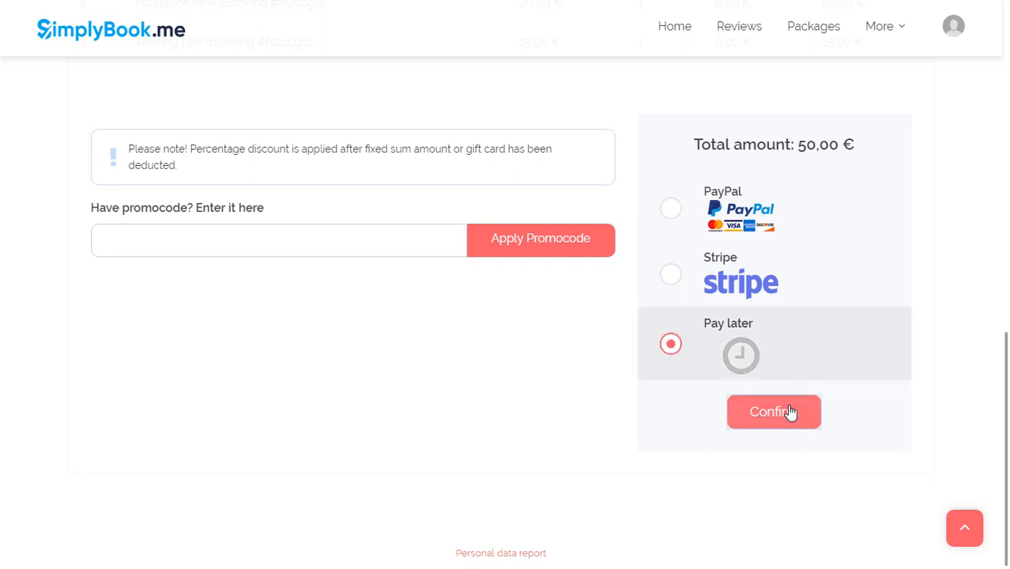
Step: Confirm the Hair booking with pay later and browse the client site's Gallery via the More menu
left_click(773, 411)
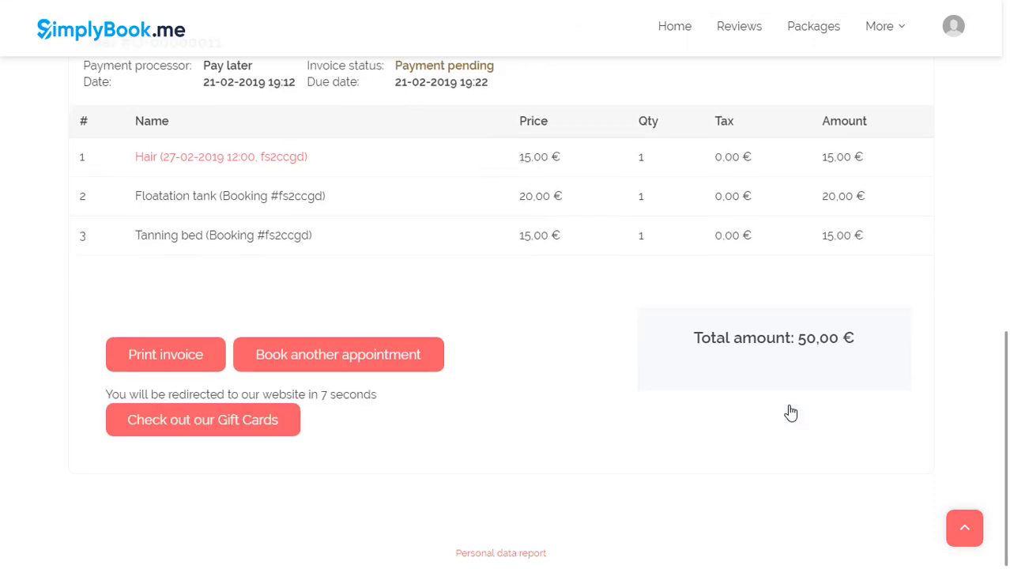
scroll("up", 3)
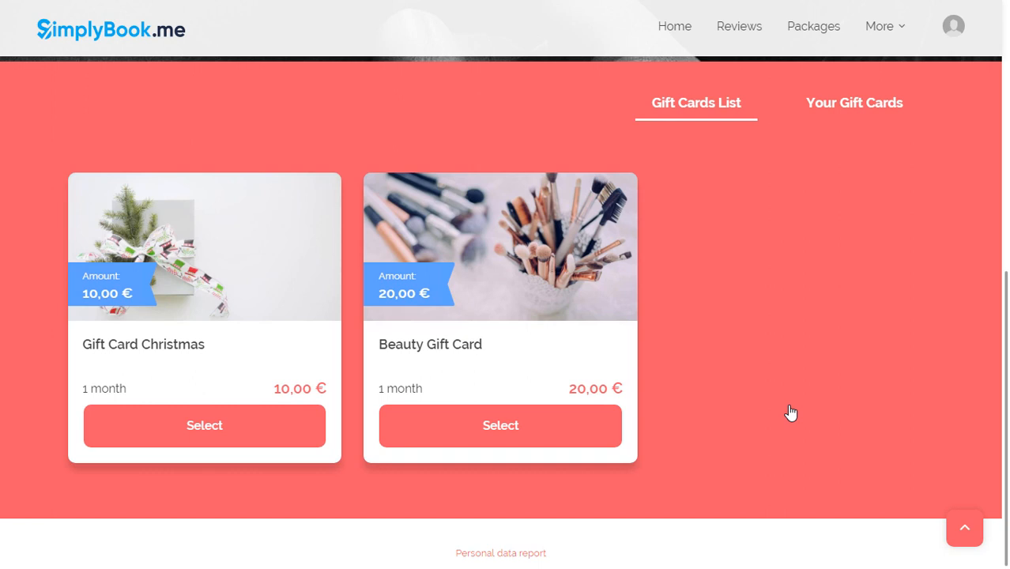
left_click(879, 25)
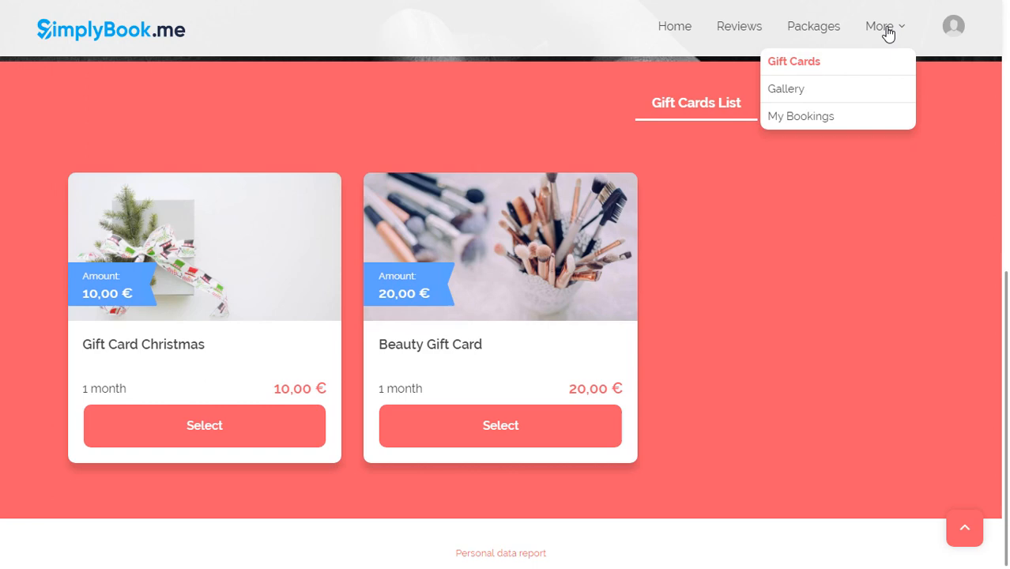
mouse_move(794, 62)
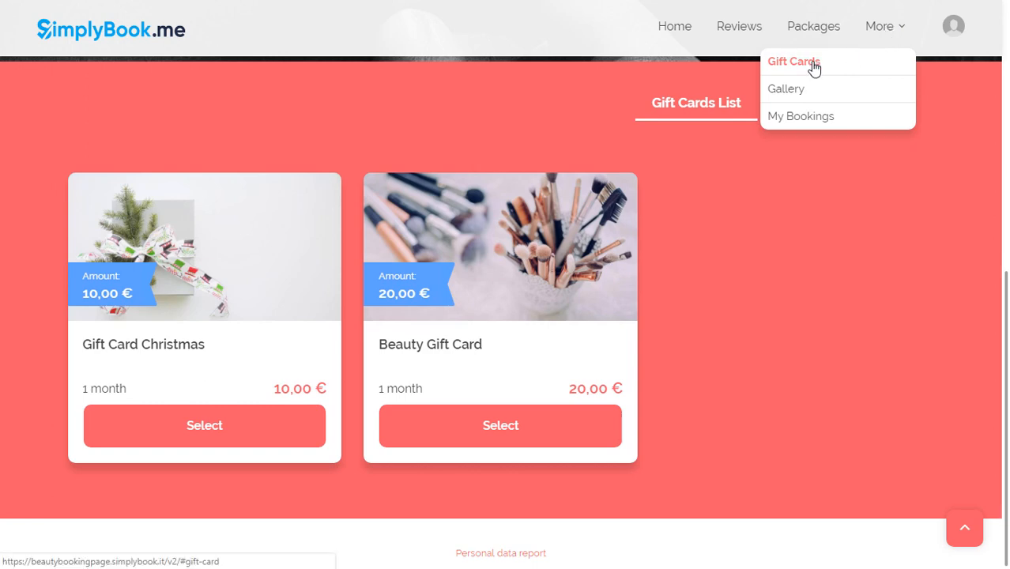
left_click(786, 88)
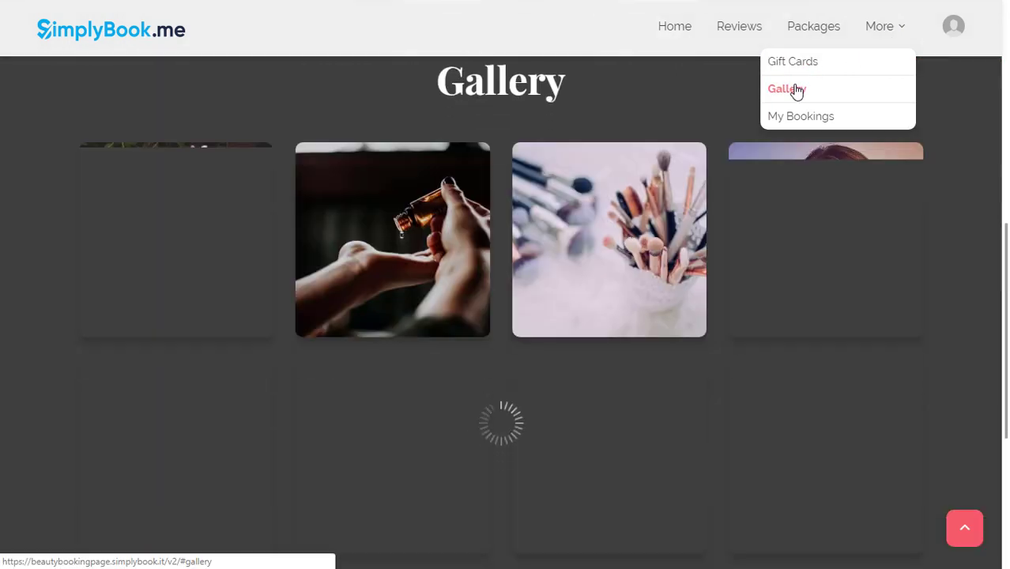
scroll("down", 3)
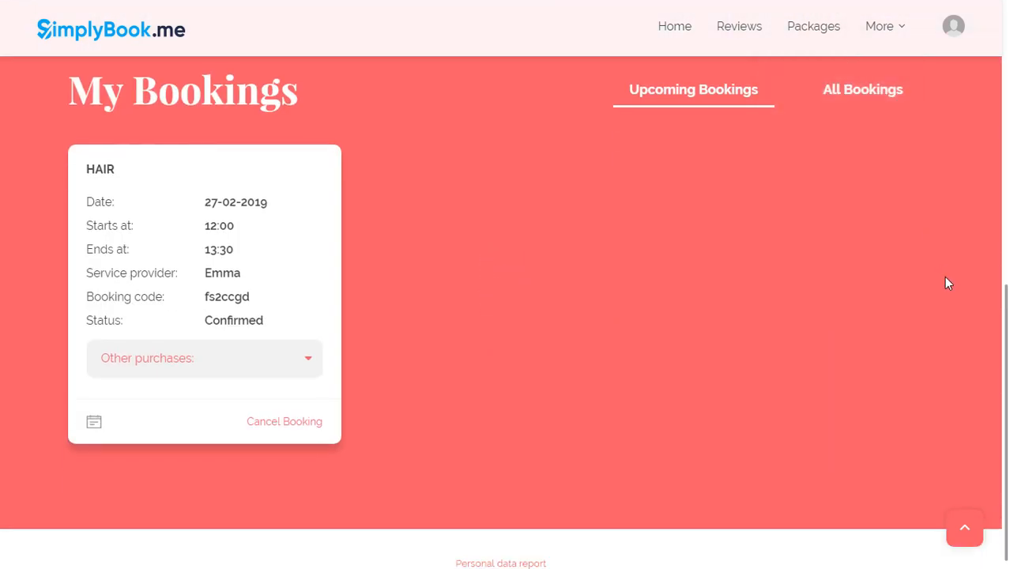
Step: View Packages and the Wedding Styling full offer, then reach the admin dashboard
left_click(812, 26)
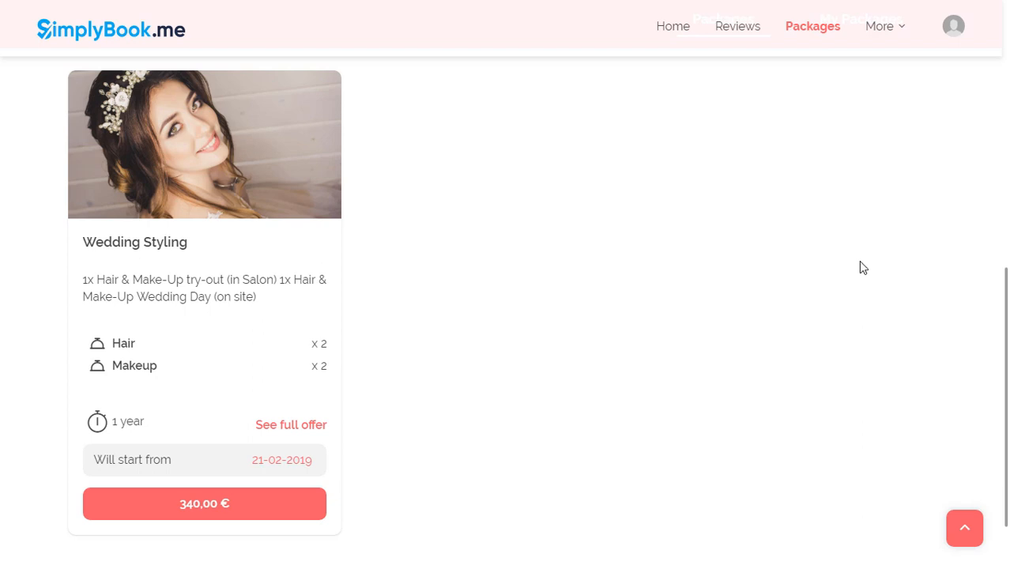
mouse_move(490, 362)
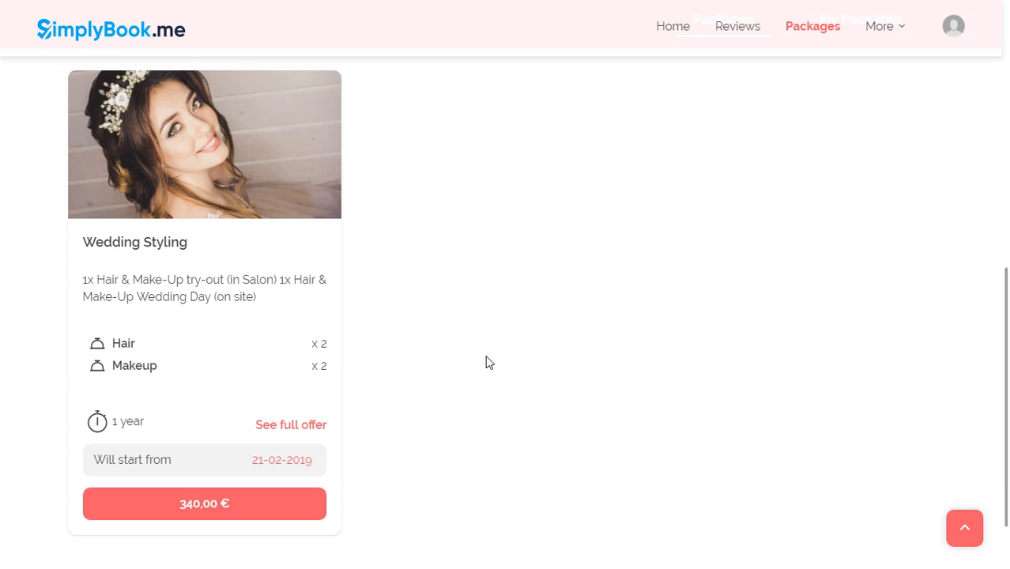
left_click(291, 424)
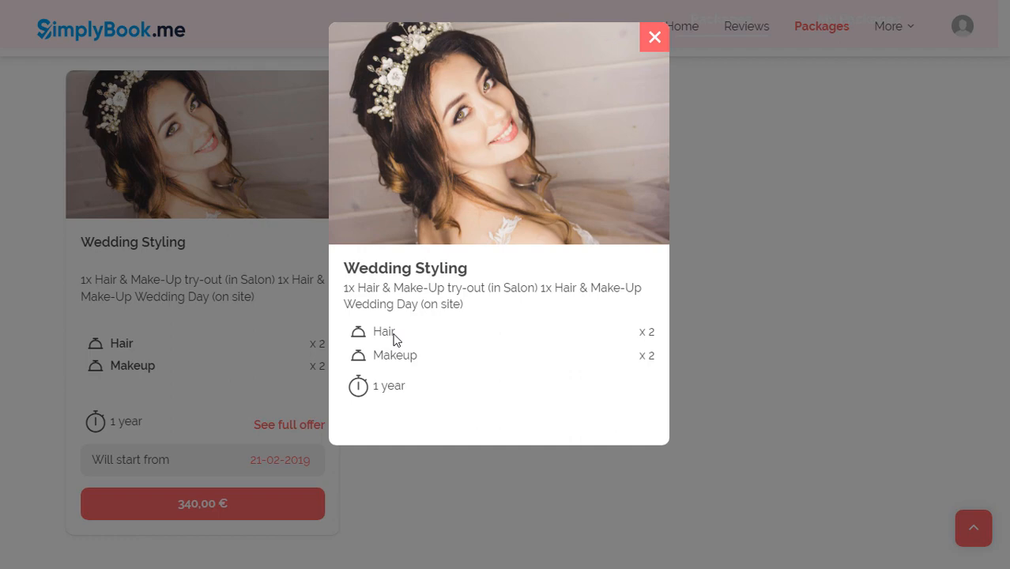
left_click(739, 25)
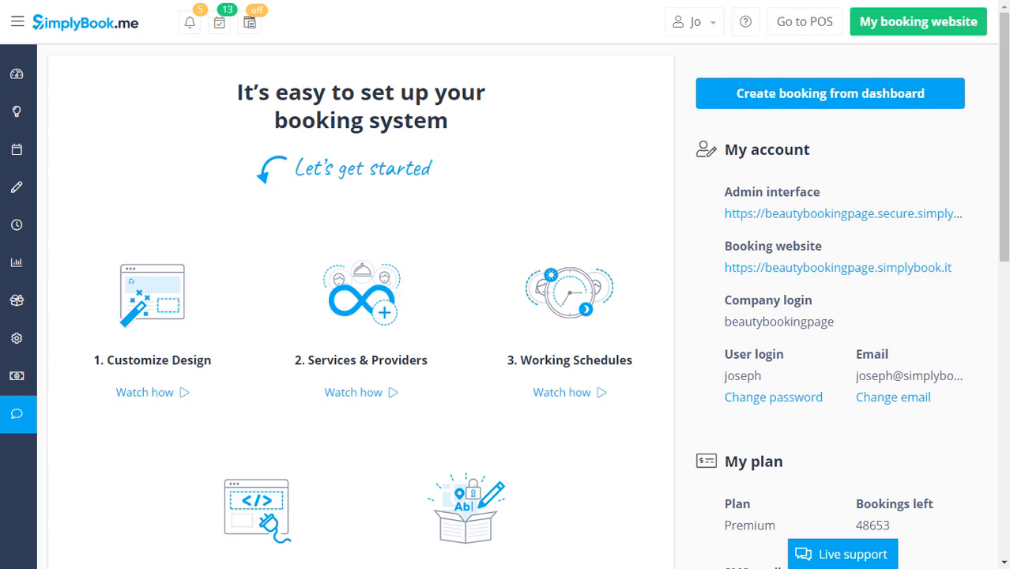
Step: Navigate from the admin menu to the Custom Features catalogue (Insights, Visitor counter, Daily report)
left_click(15, 186)
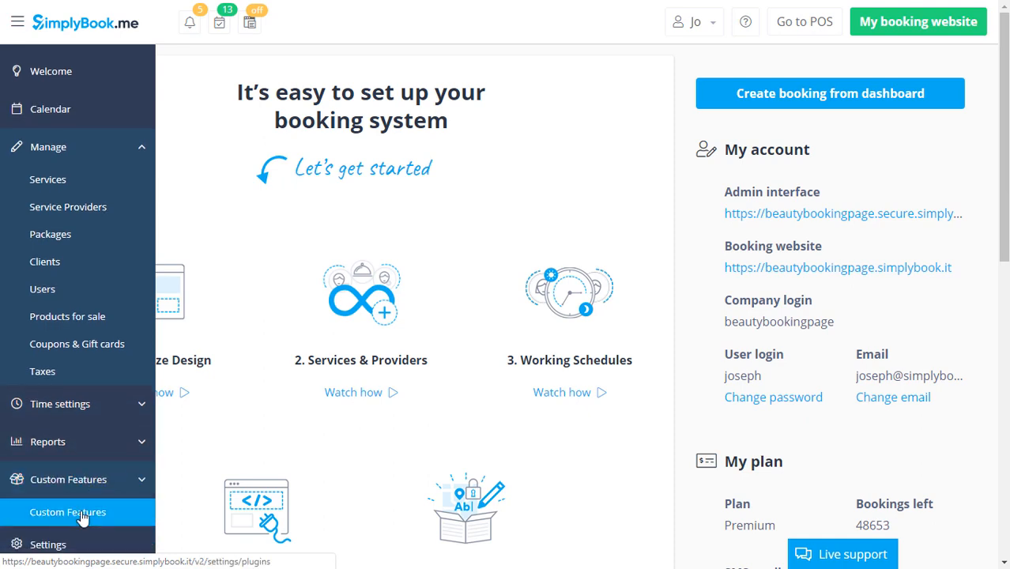
left_click(66, 512)
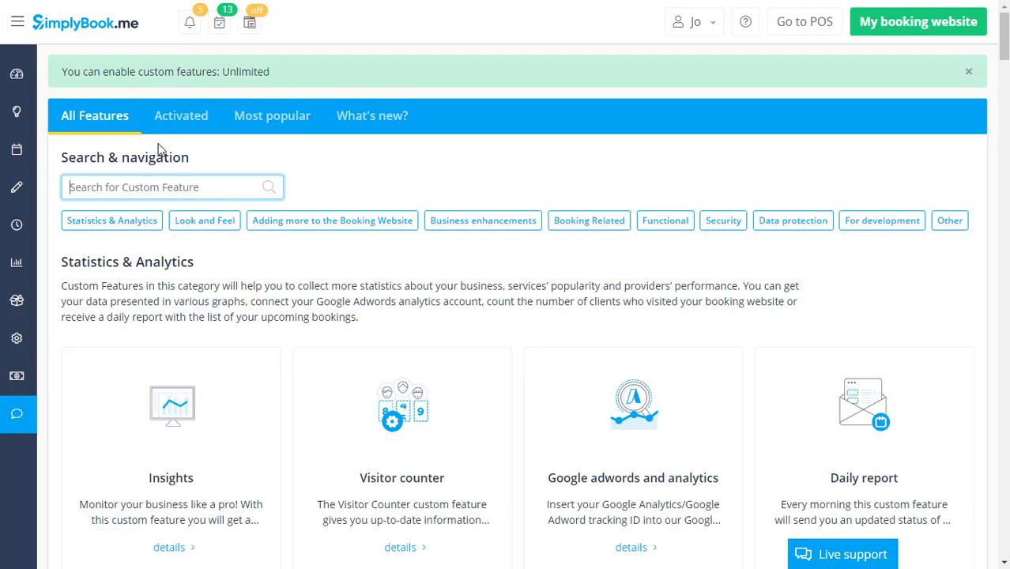
scroll("down", 3)
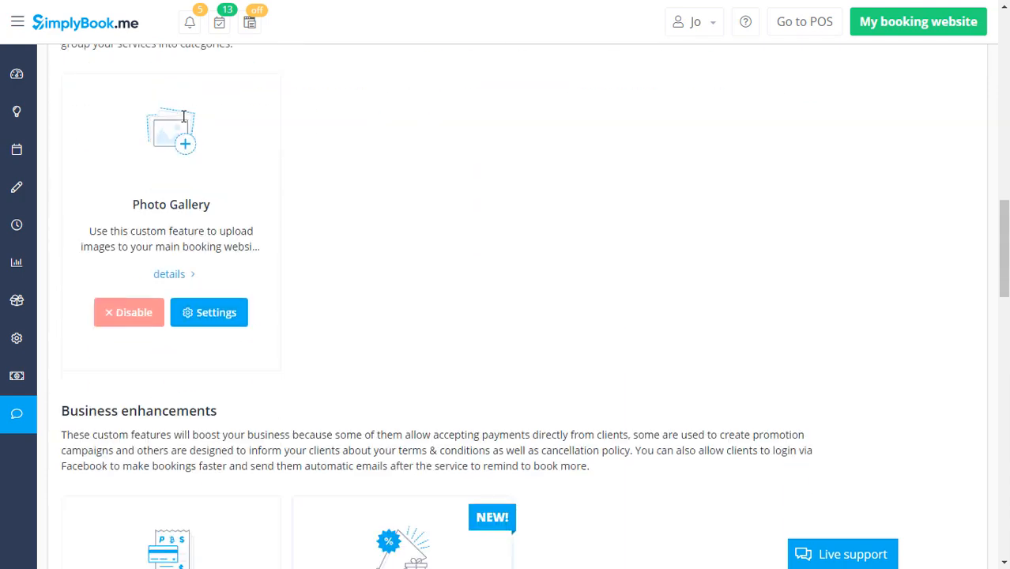
scroll("down", 3)
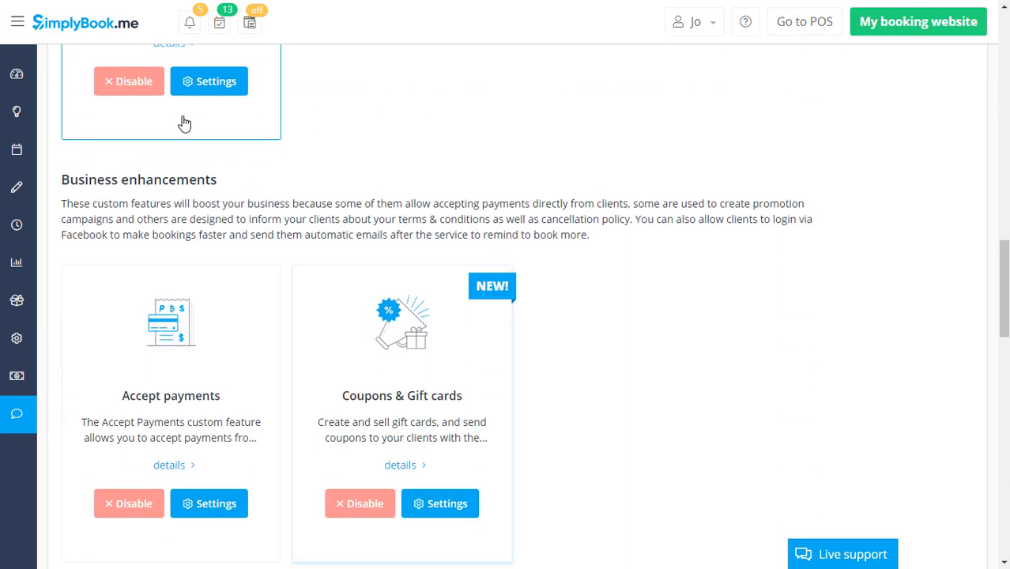
scroll("down", 3)
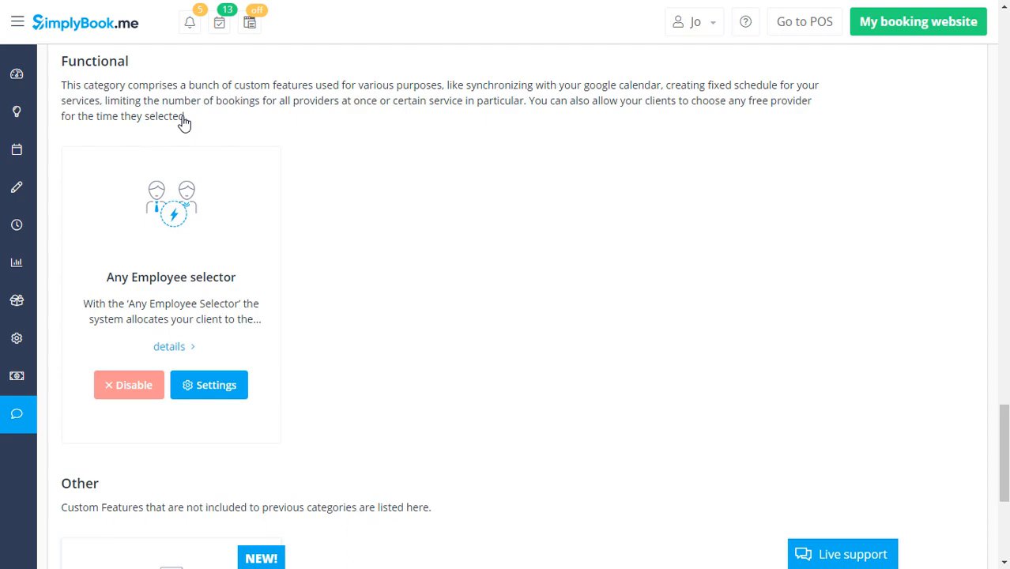
scroll("up", 3)
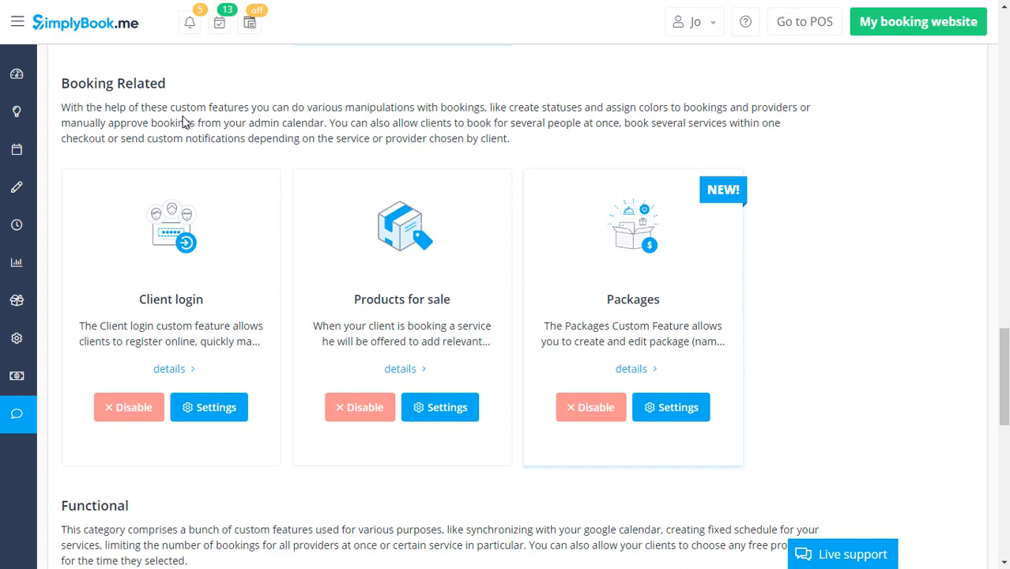
scroll("up", 3)
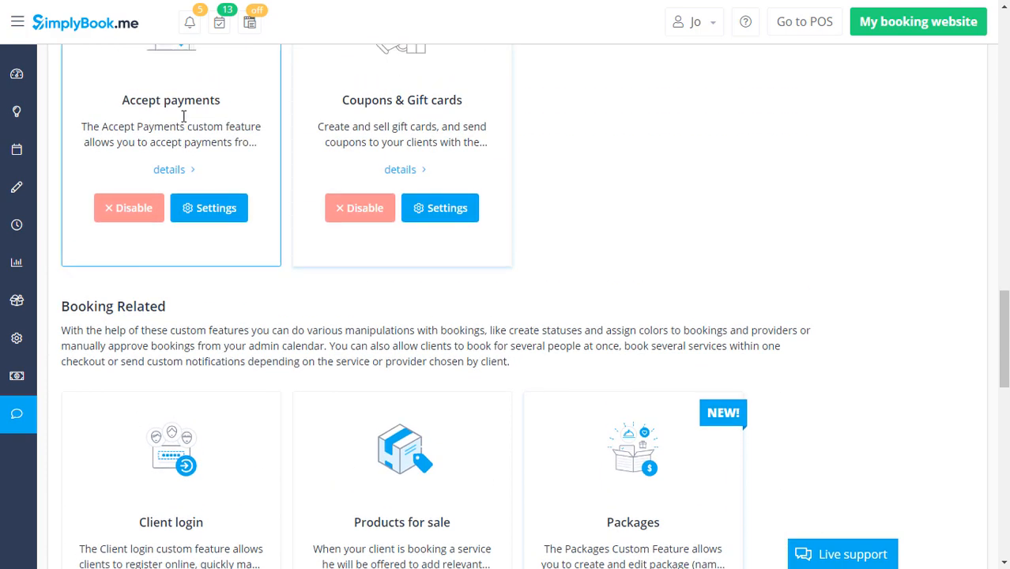
scroll("up", 3)
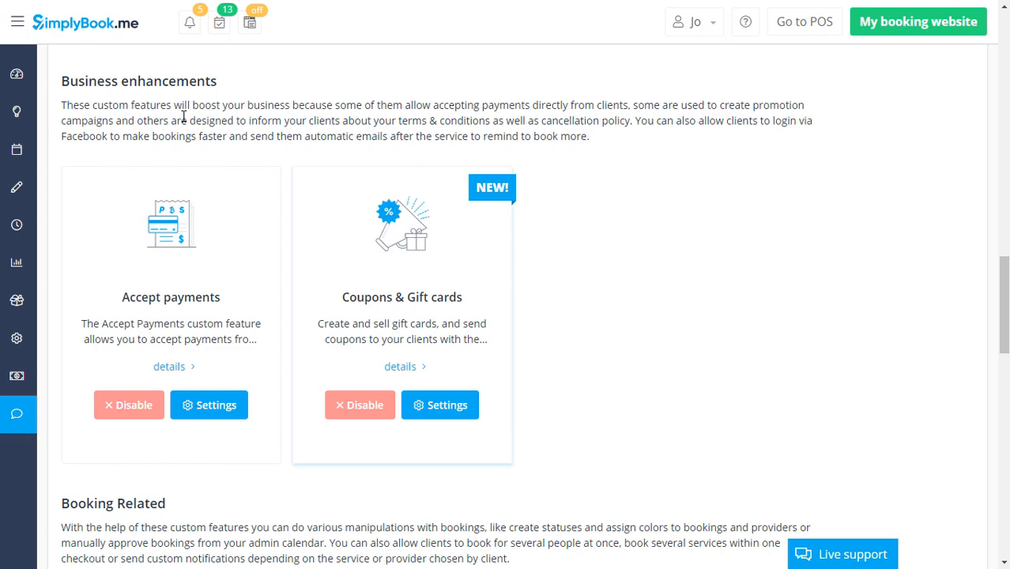
scroll("up", 3)
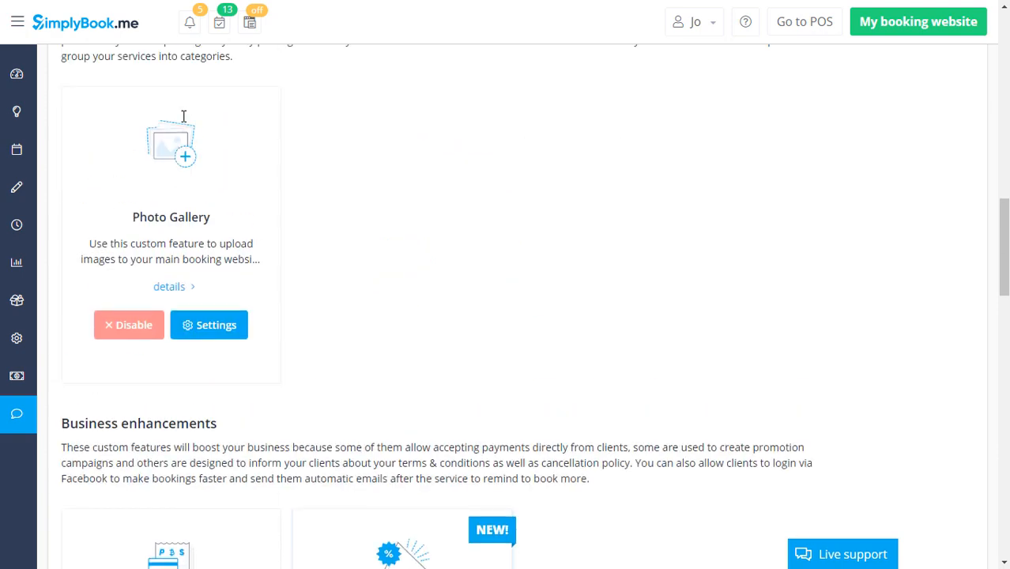
scroll("up", 3)
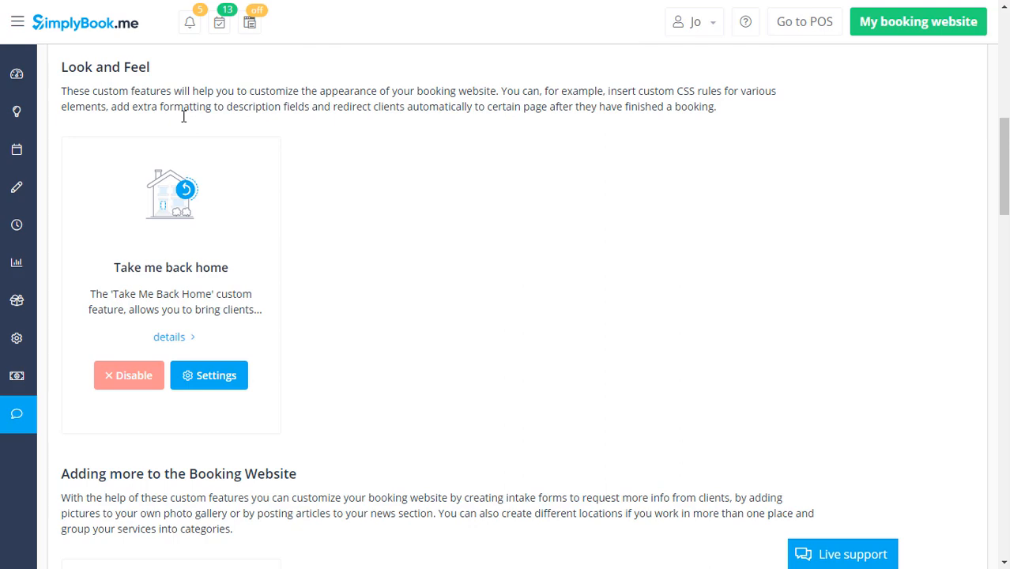
scroll("down", 3)
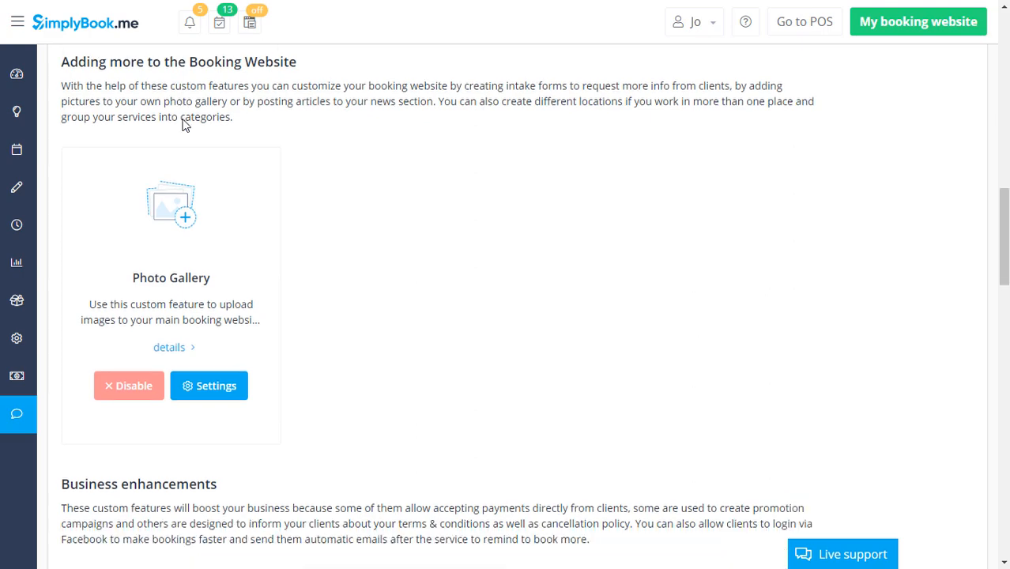
scroll("down", 3)
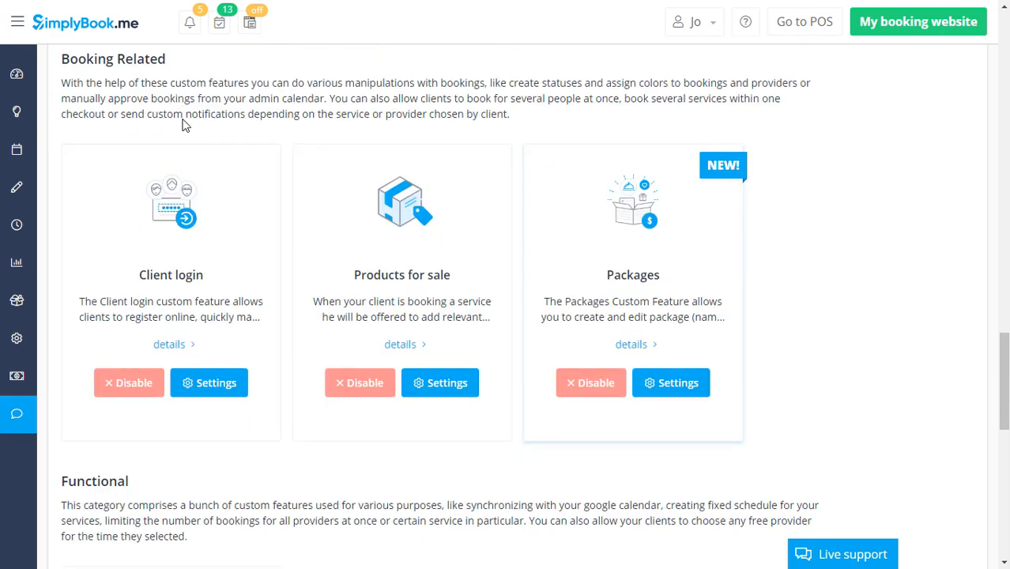
scroll("down", 3)
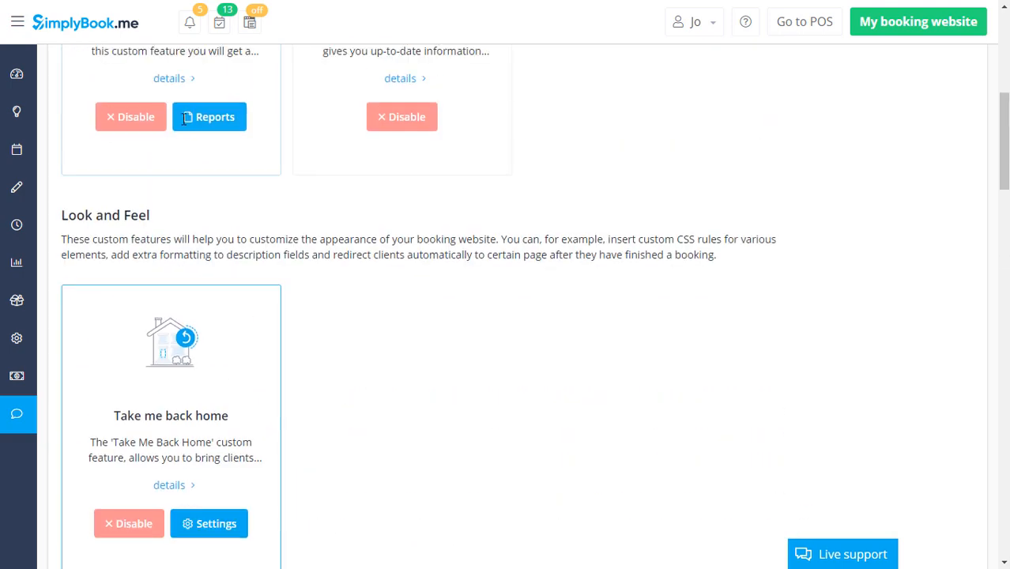
scroll("up", 3)
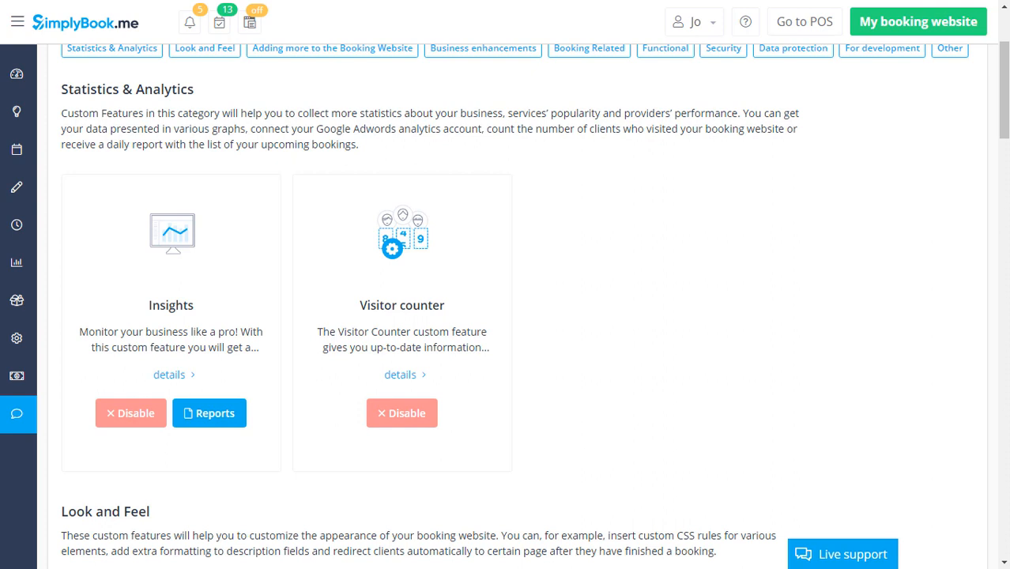
scroll("down", 3)
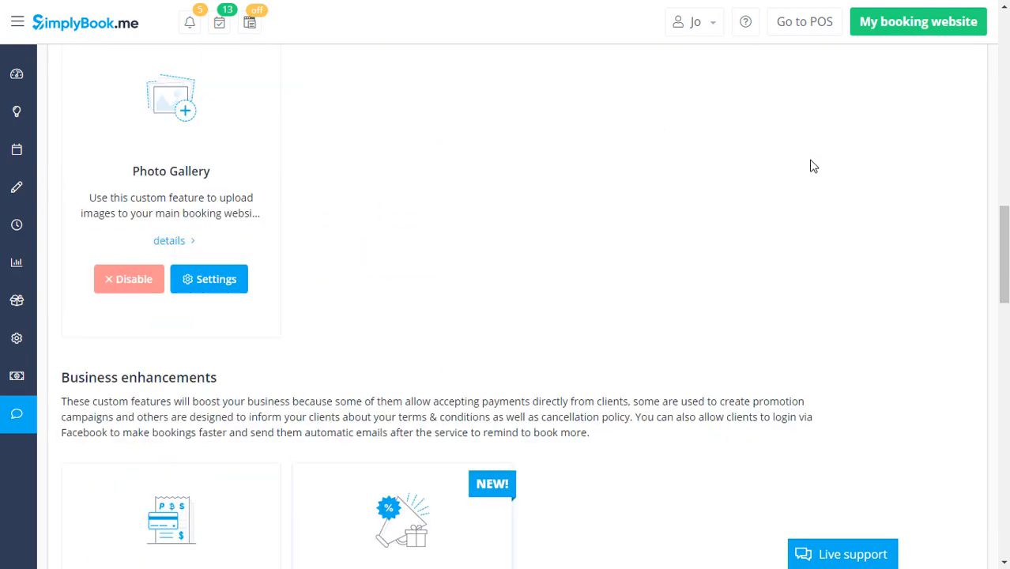
scroll("down", 3)
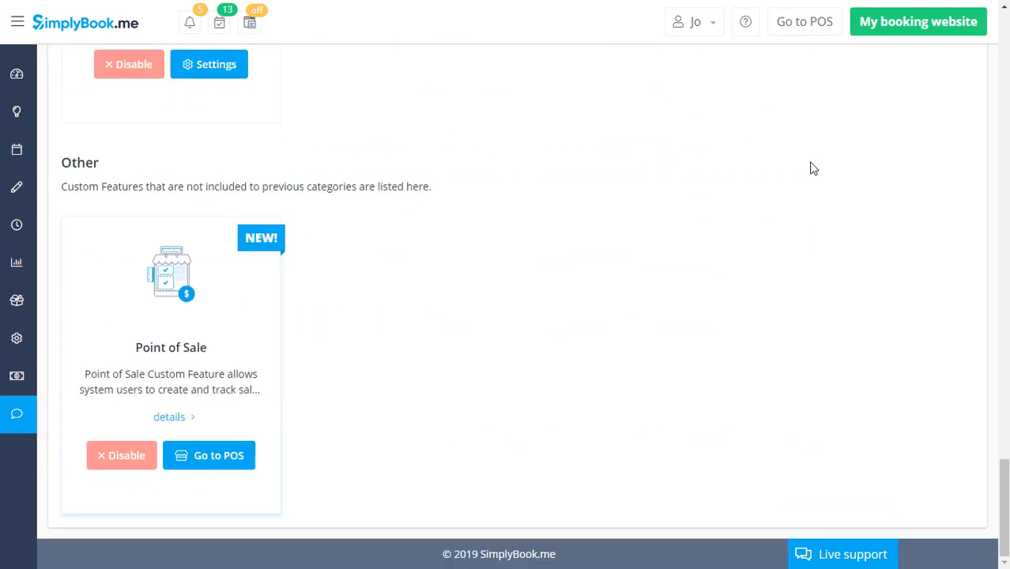